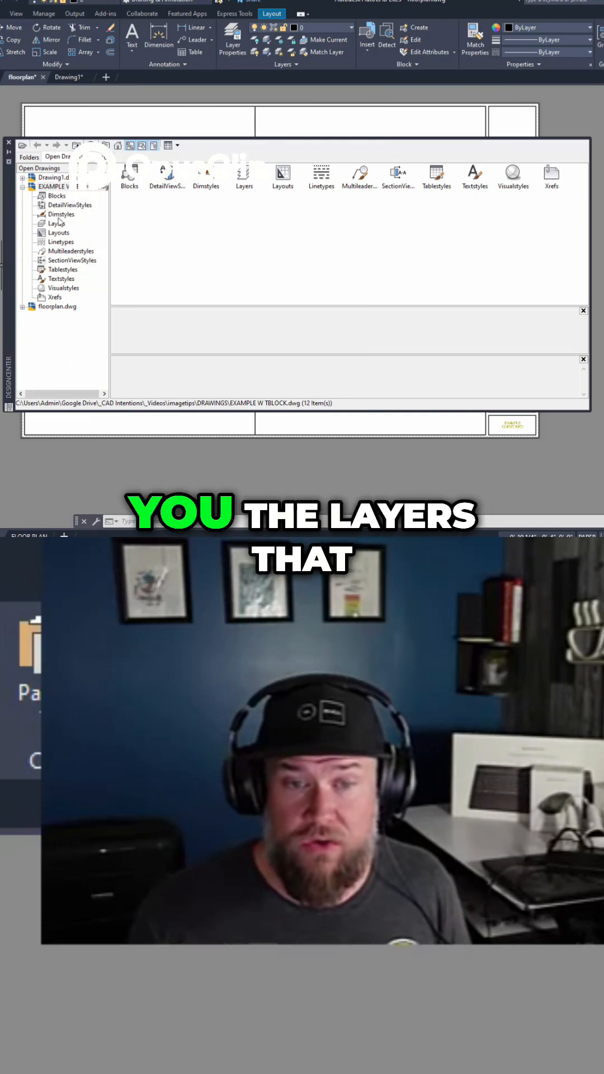
Browse the 106 layers stored in the EXAMPLE drawing in DesignCenter.
click(56, 223)
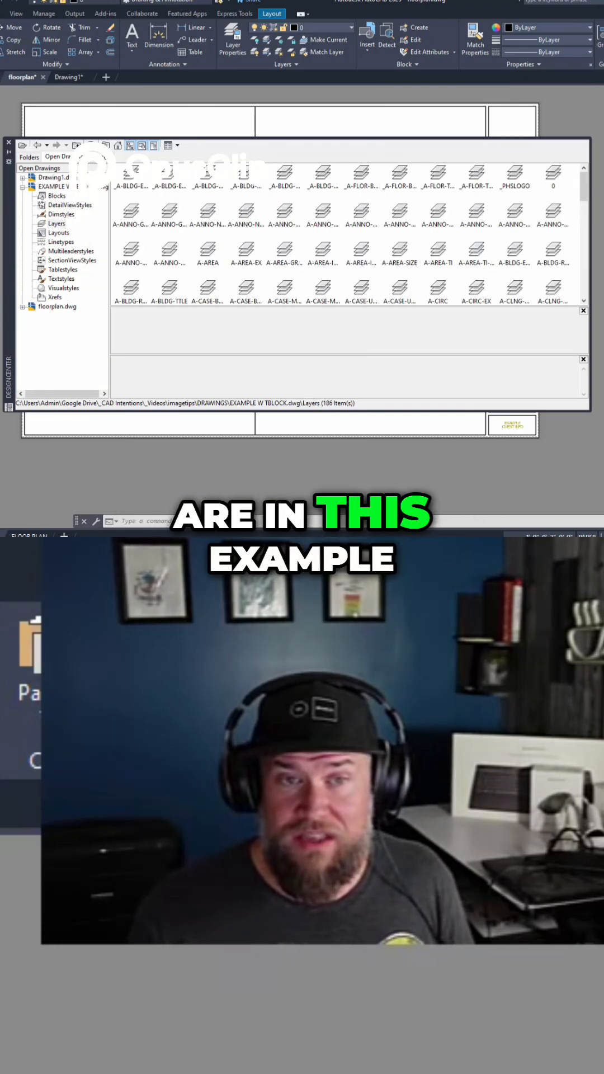
scroll(down, 3)
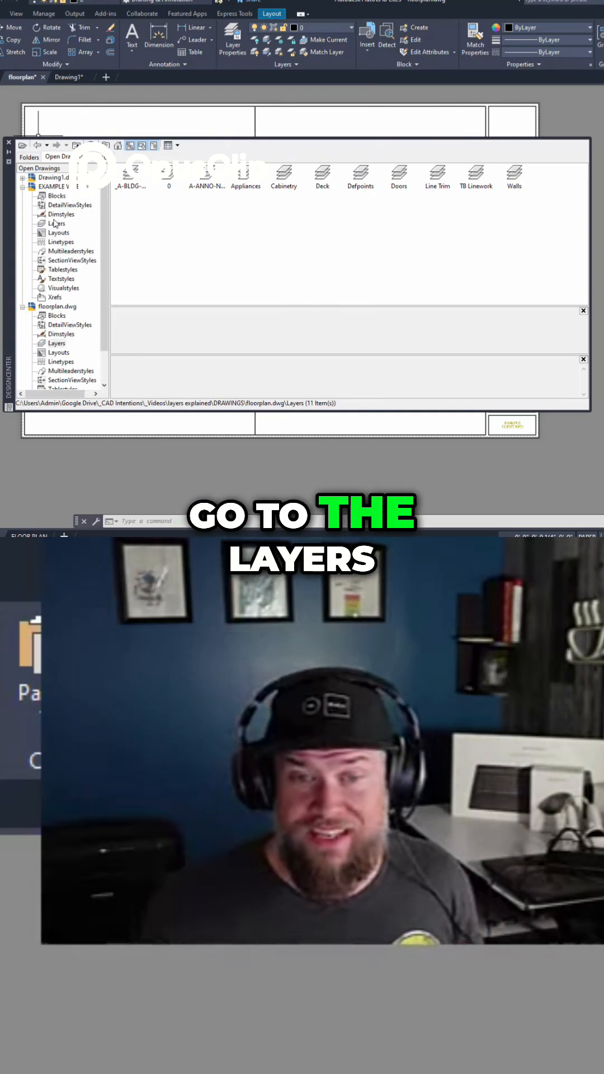
Select all EXAMPLE layers from first to last and add them to floorplan.dwg.
click(57, 224)
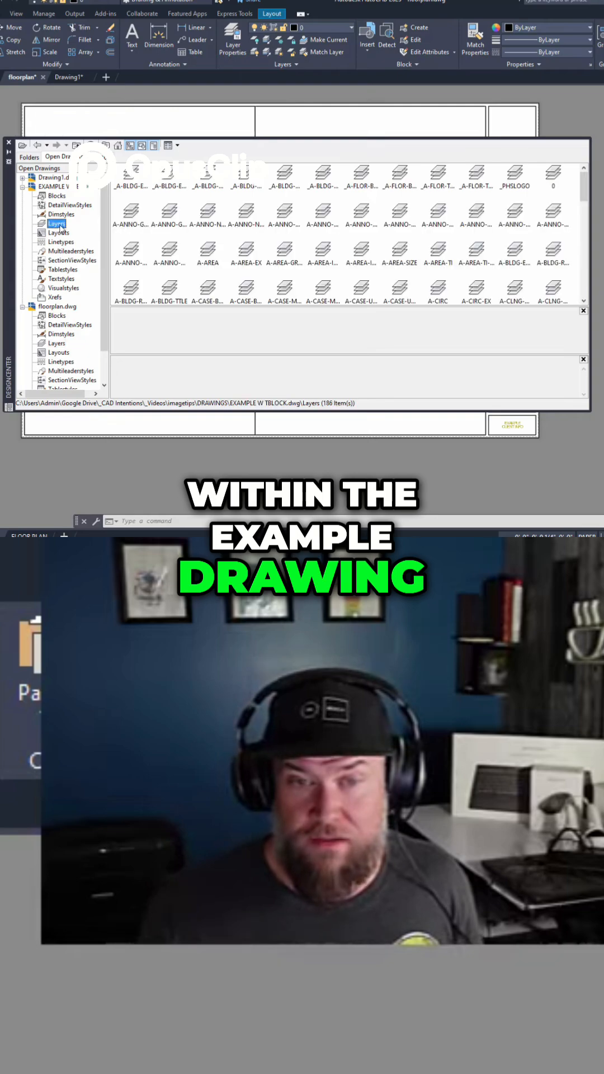
click(129, 184)
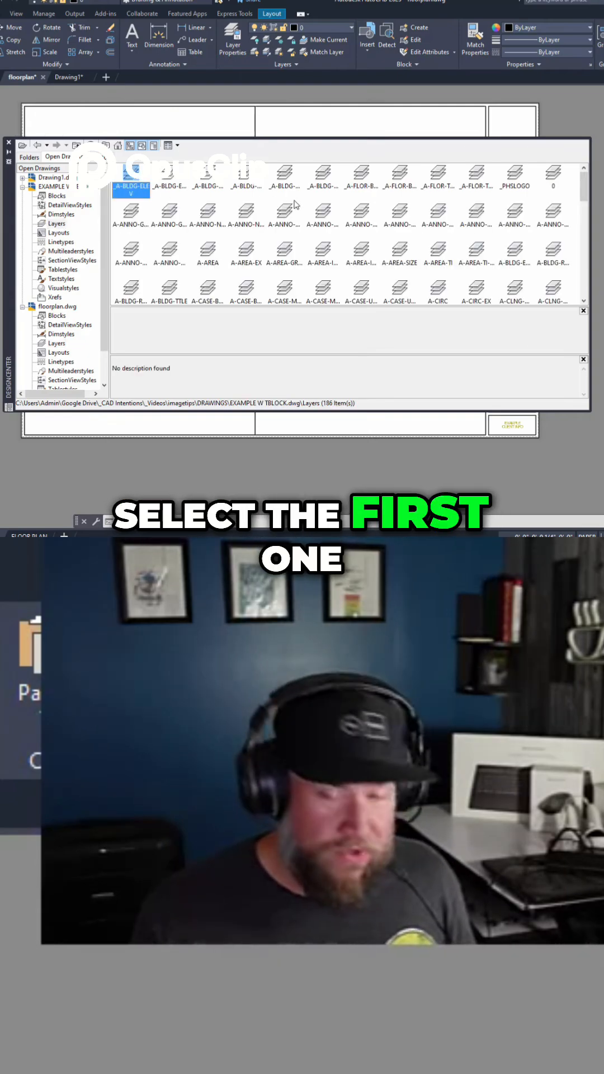
scroll(down, 3)
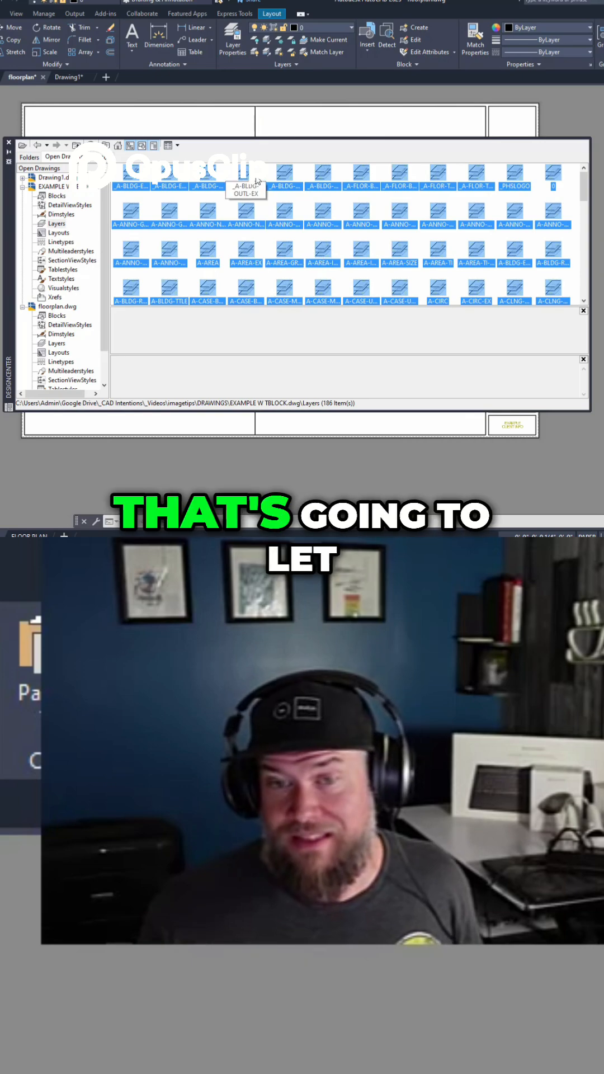
scroll(down, 3)
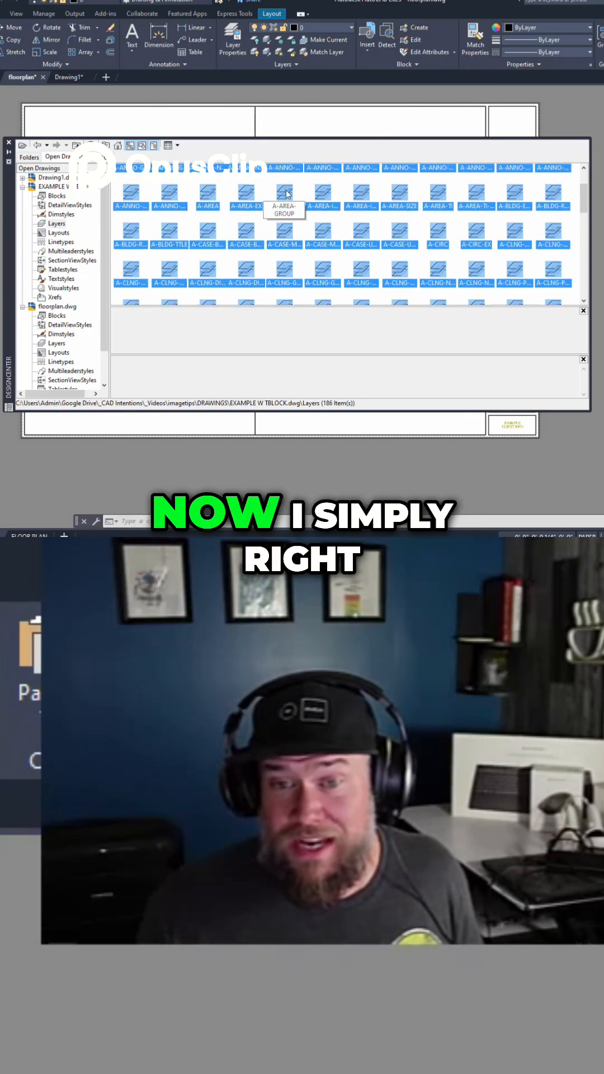
right_click(284, 193)
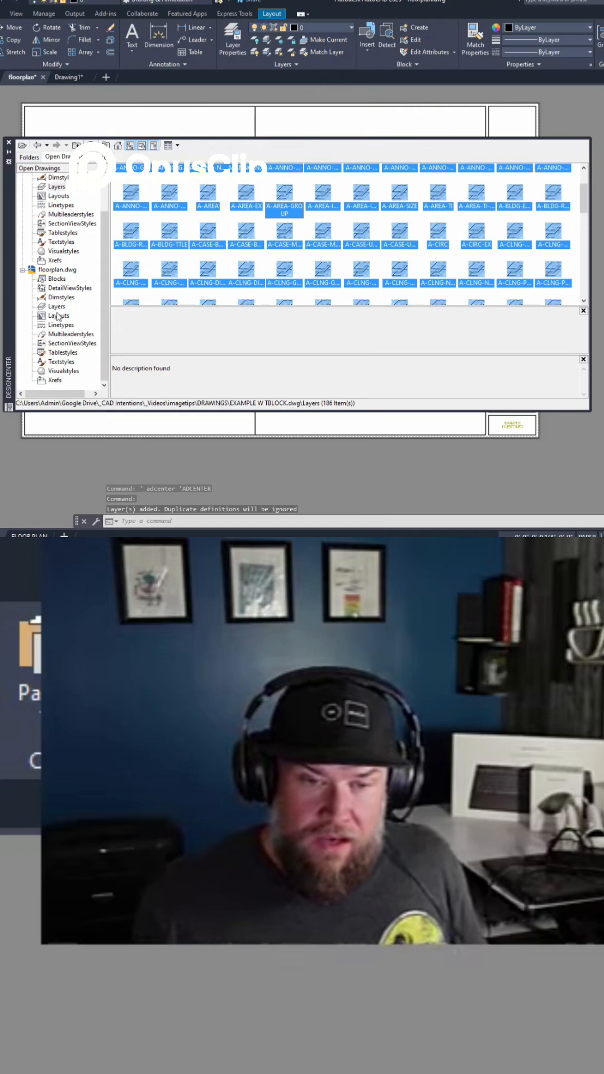
Confirm floorplan.dwg now lists 191 layers including A-AREA and A-CASE-BASE.
click(57, 306)
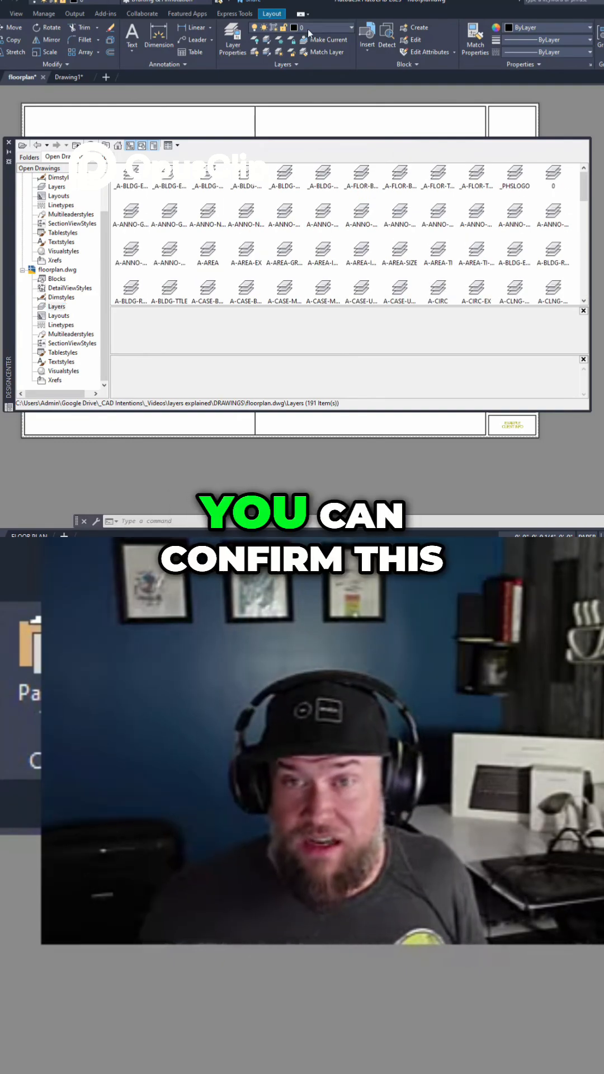
click(350, 27)
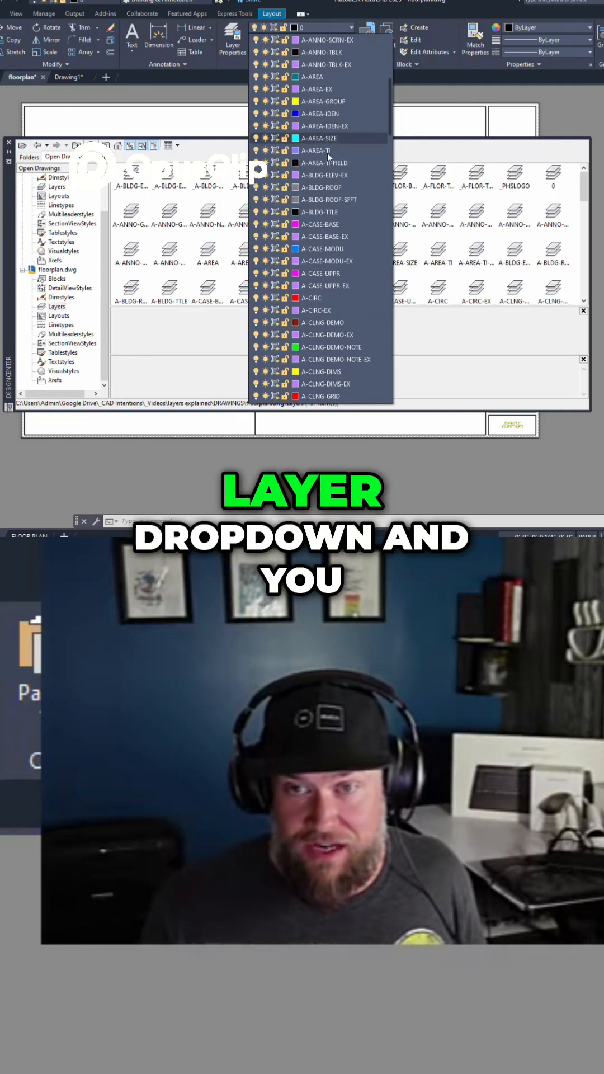